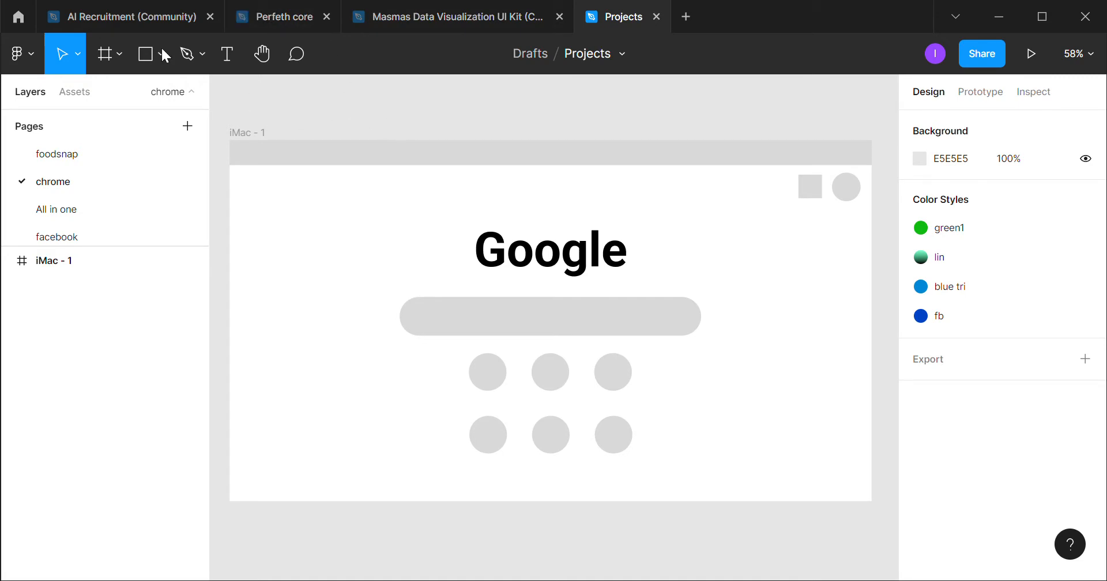
# Create a new iMac 1280×720 frame, iMac - 2, and align it beside iMac - 1
pyautogui.click(106, 54)
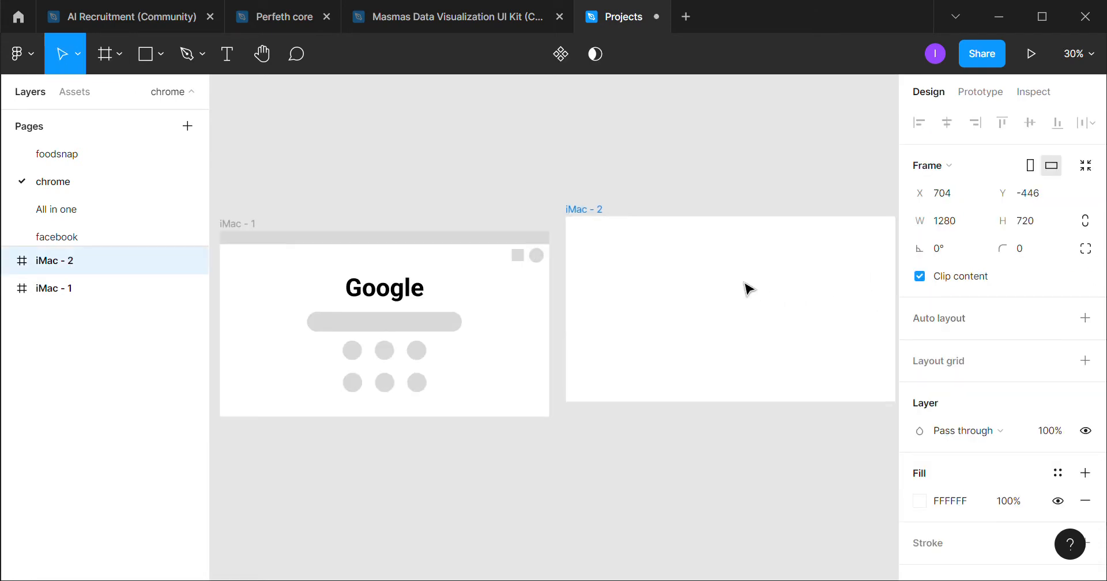
pyautogui.moveTo(747, 288); pyautogui.dragTo(701, 291)
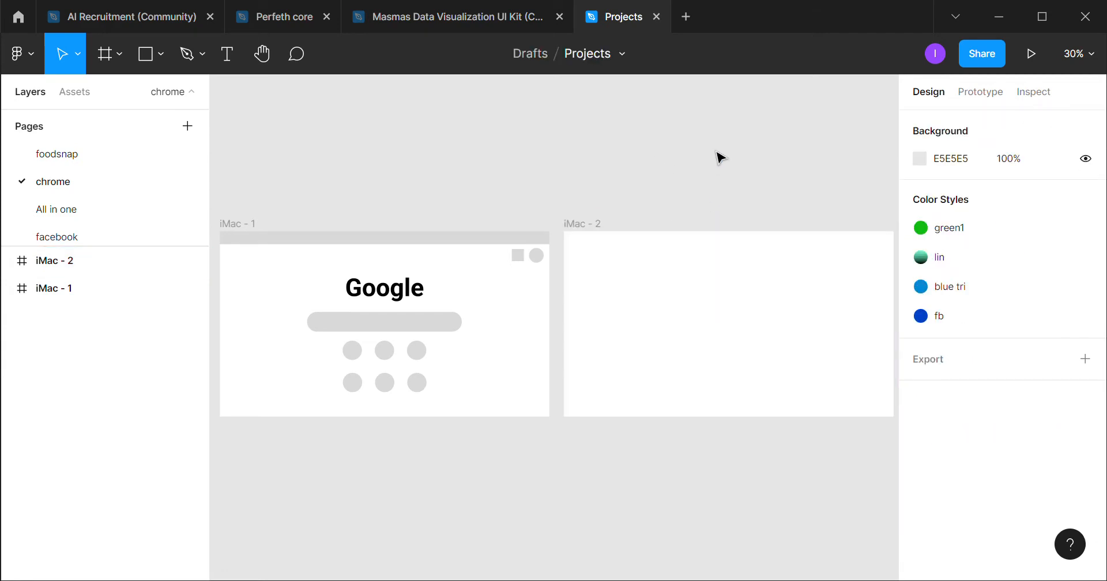
# Add a white background rectangle stretched to cover the whole iMac - 2 frame
pyautogui.click(728, 323)
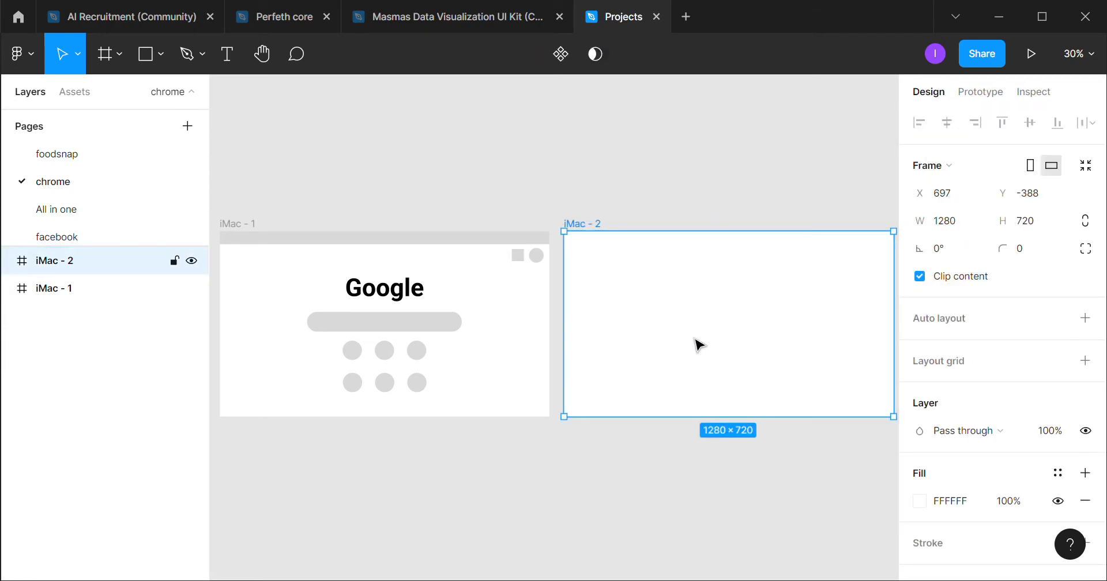
pyautogui.moveTo(778, 242)
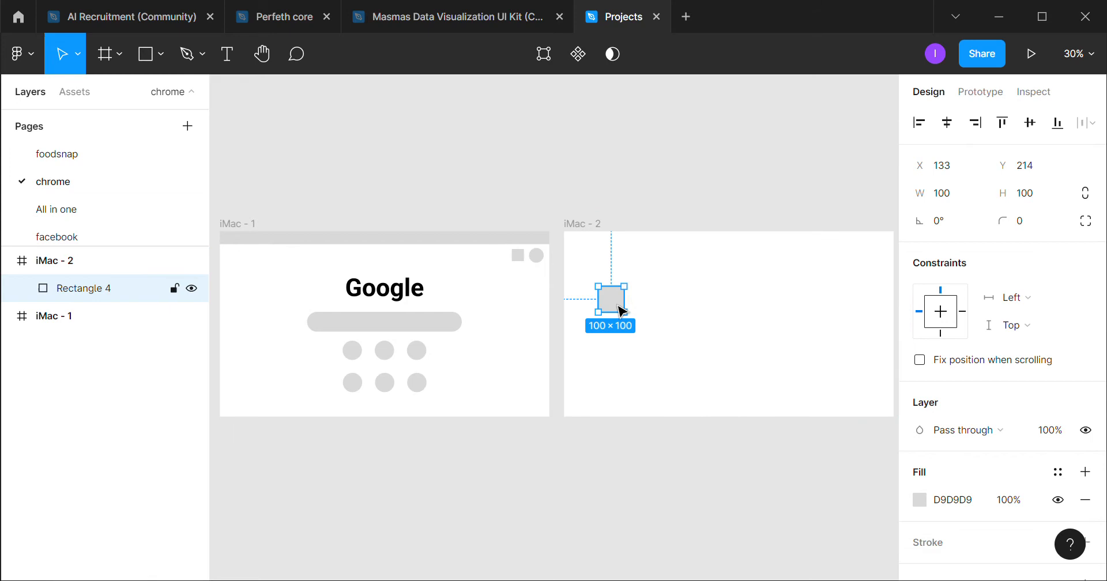
pyautogui.moveTo(606, 295); pyautogui.dragTo(573, 251)
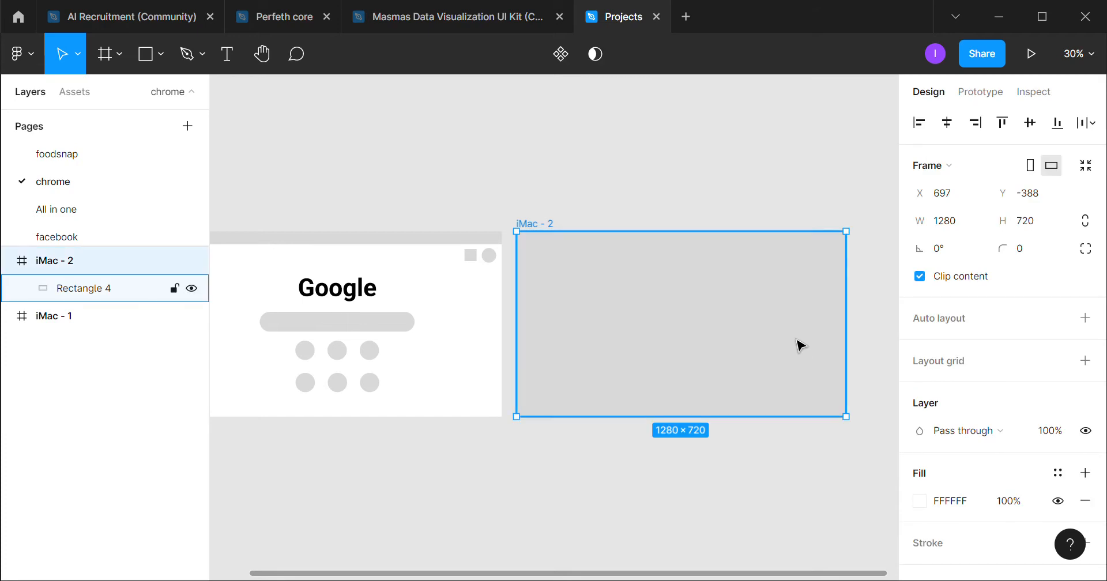
pyautogui.moveTo(766, 279)
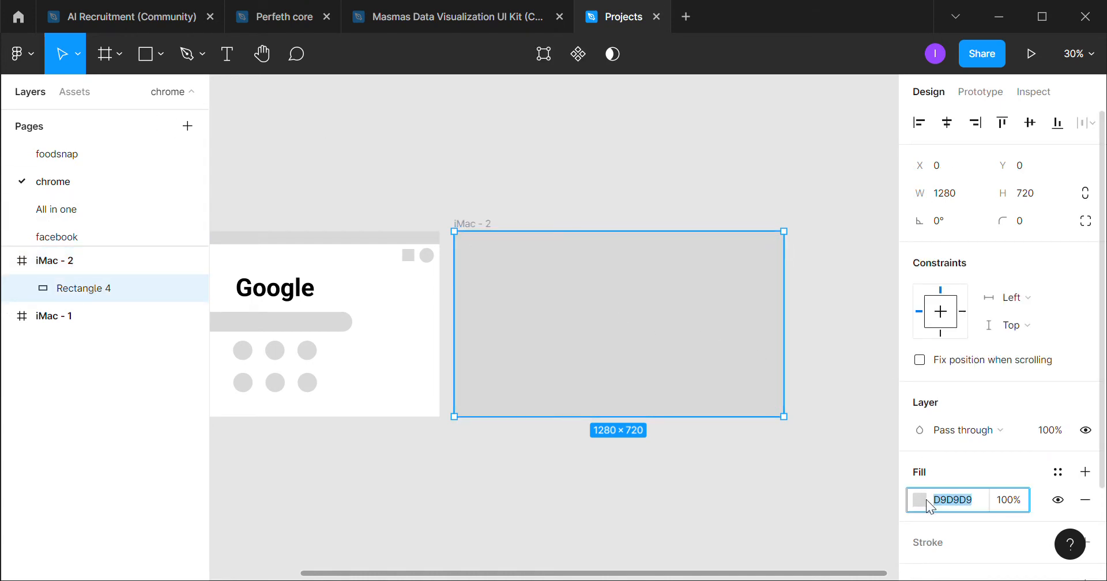
pyautogui.click(919, 501)
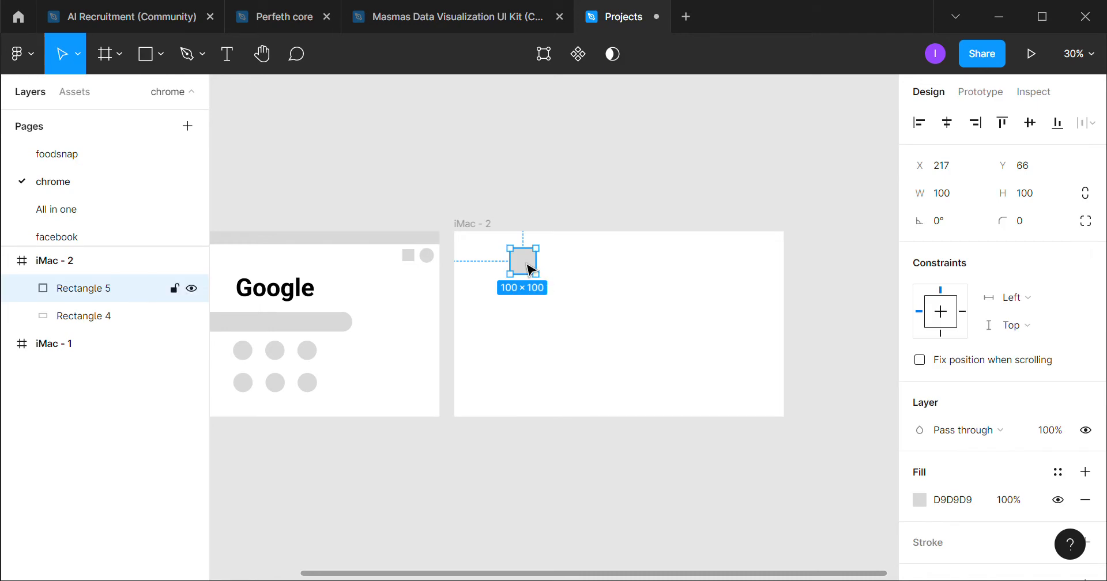
# Add a grey 1280×100 bar at the frame's top-left corner spanning its width
pyautogui.moveTo(523, 267); pyautogui.dragTo(465, 243)
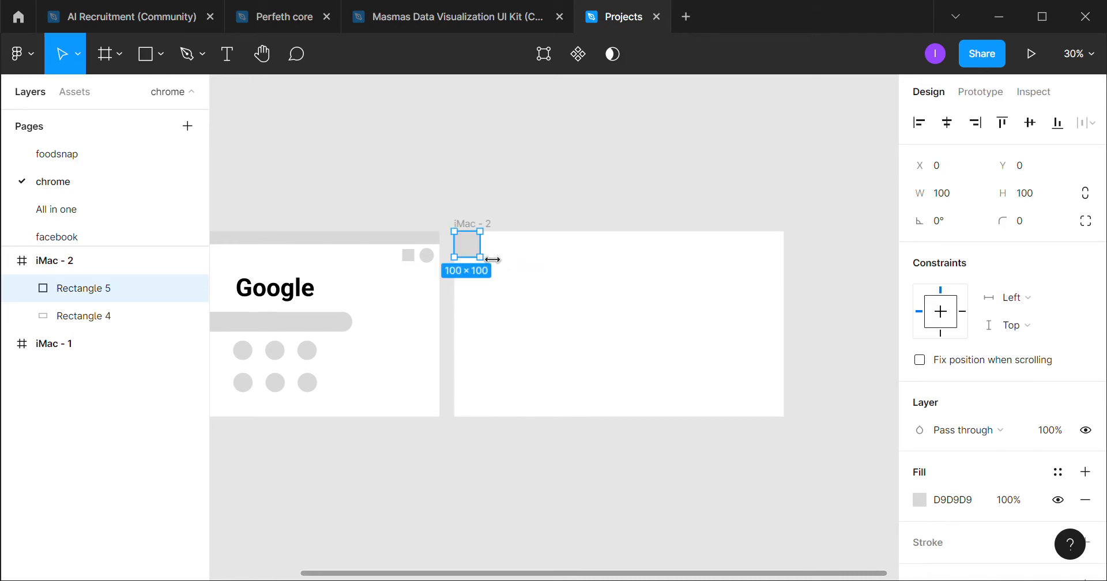
pyautogui.moveTo(489, 250); pyautogui.dragTo(795, 250)
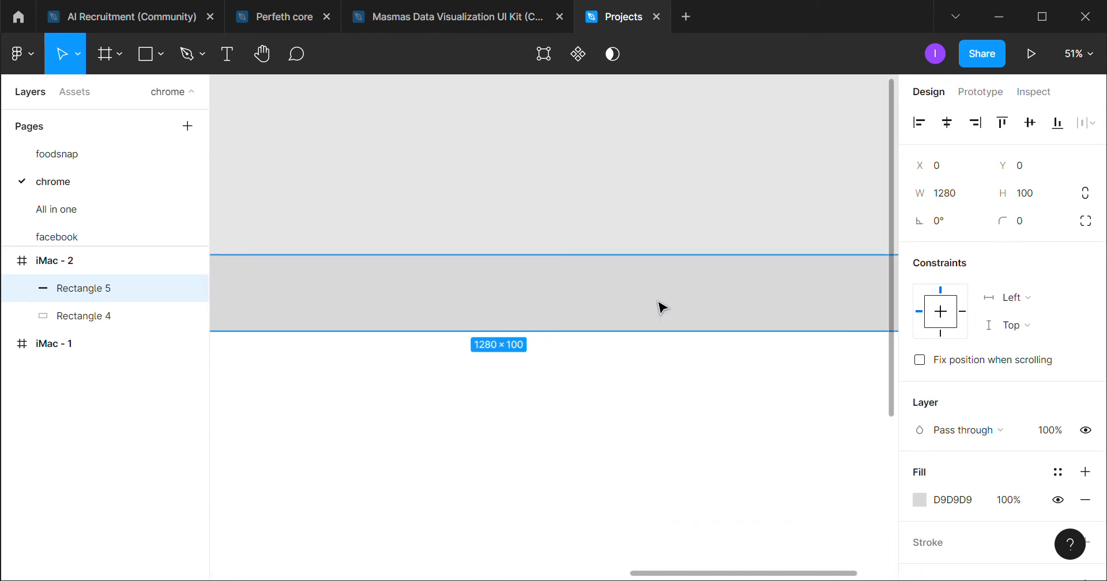
# Paste the copied search bar pills from iMac - 1 into iMac - 2
pyautogui.scroll(-3)
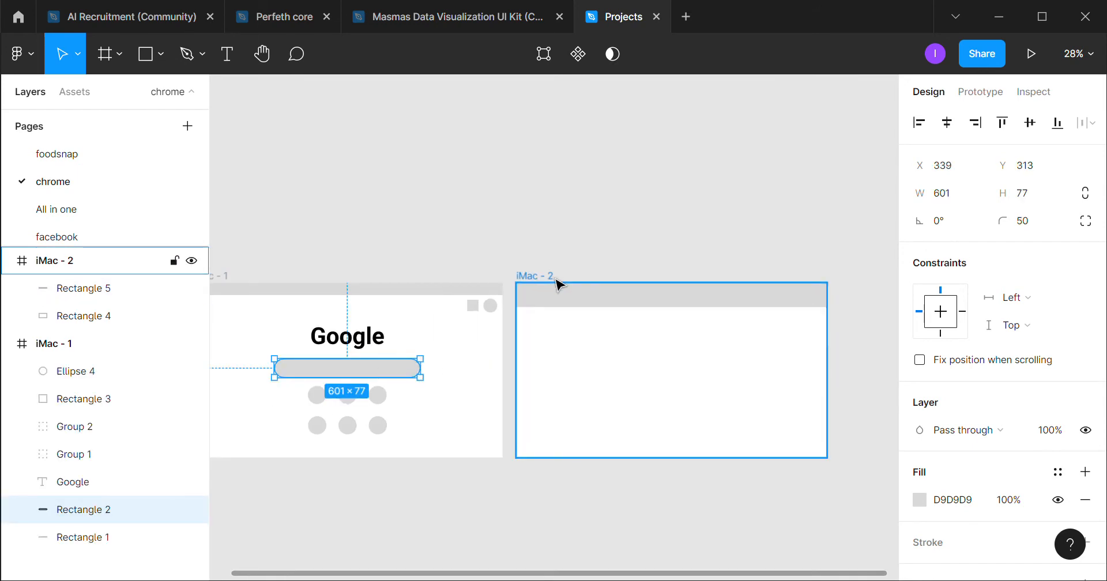
pyautogui.press('ctrl+v')
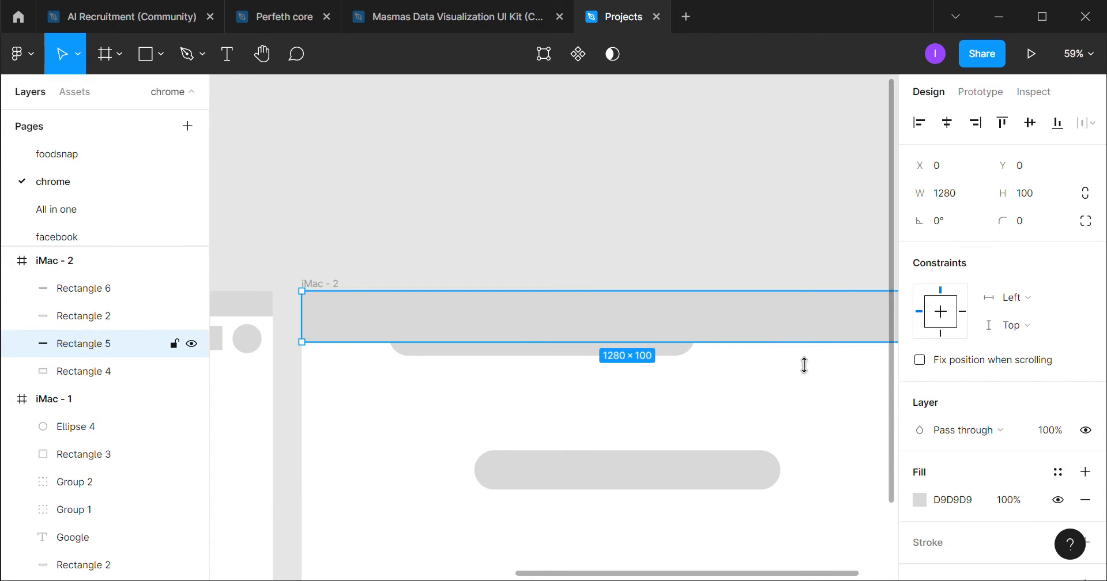
# Make the top bar white (FFFFFF) with a drop shadow of Y 2, Blur 2
pyautogui.click(919, 500)
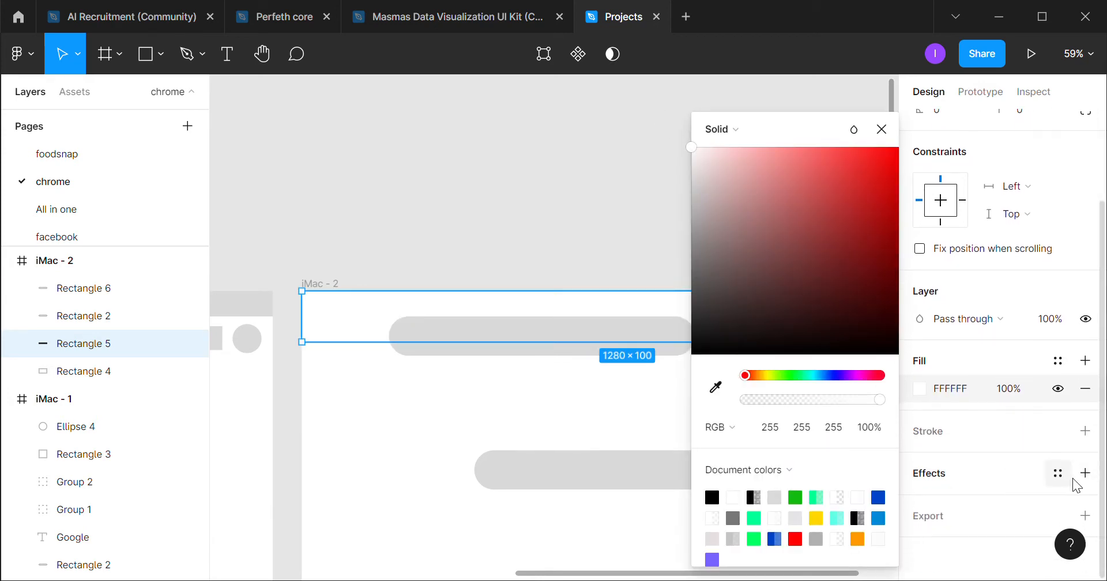
pyautogui.click(1086, 473)
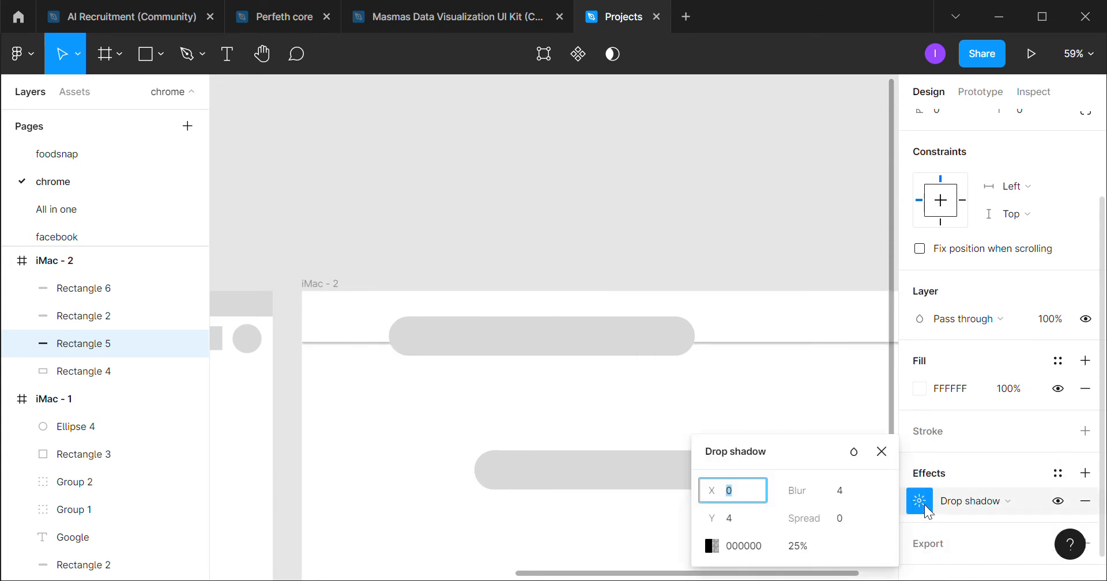
pyautogui.write('2')
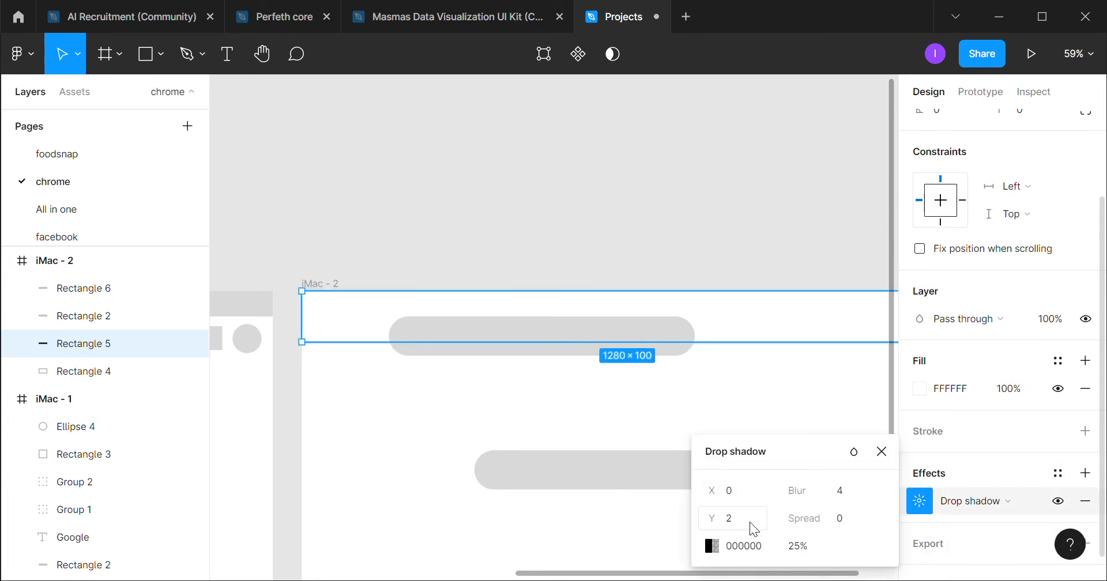
pyautogui.click(819, 490)
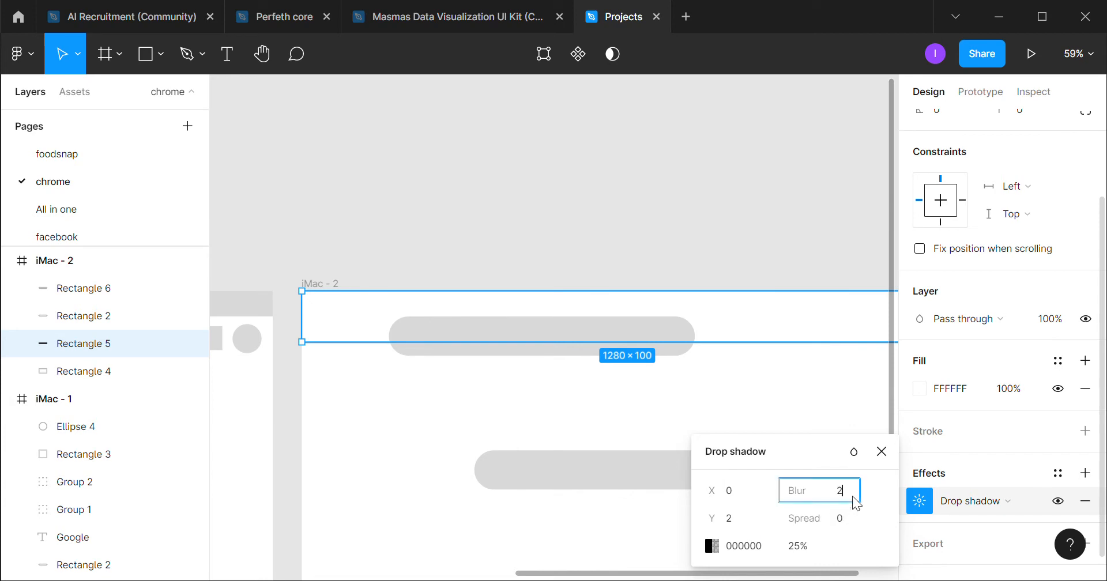
pyautogui.click(88, 371)
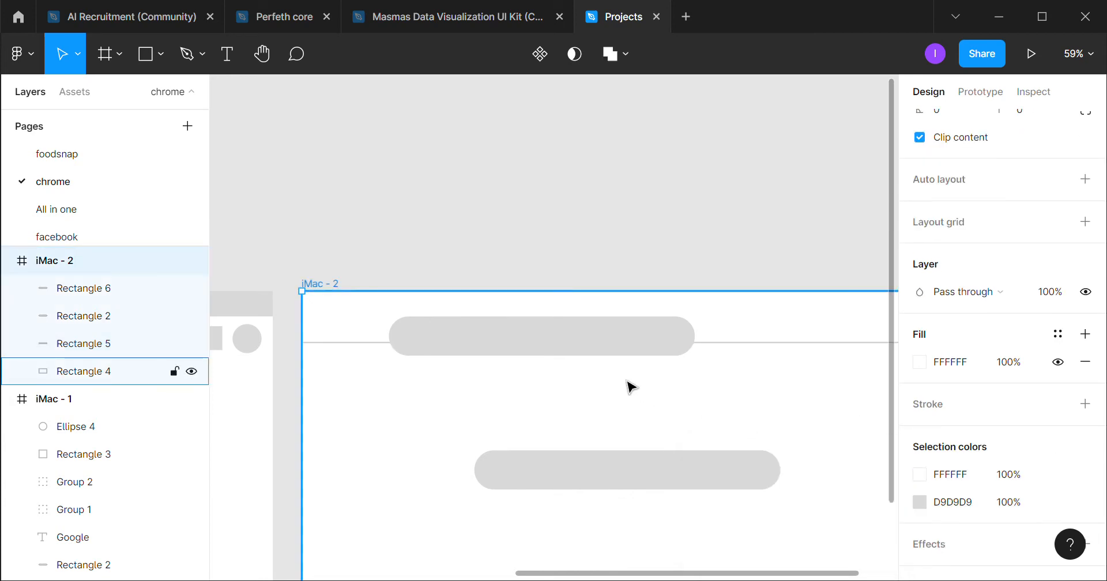
# Move the grey pill Rectangle 6 into the white navbar at its left end
pyautogui.scroll(-3)
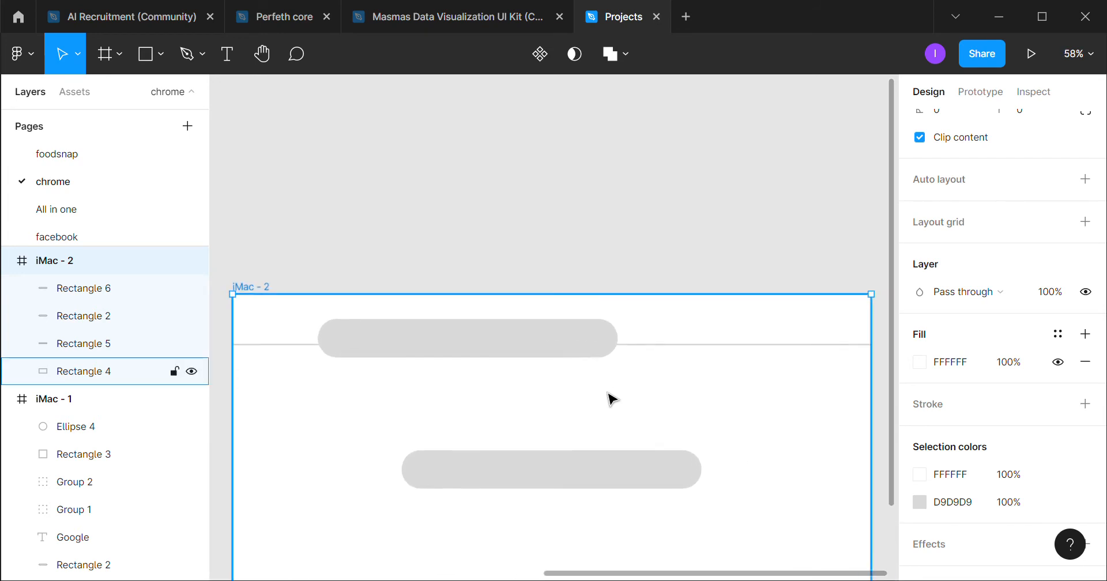
pyautogui.click(86, 289)
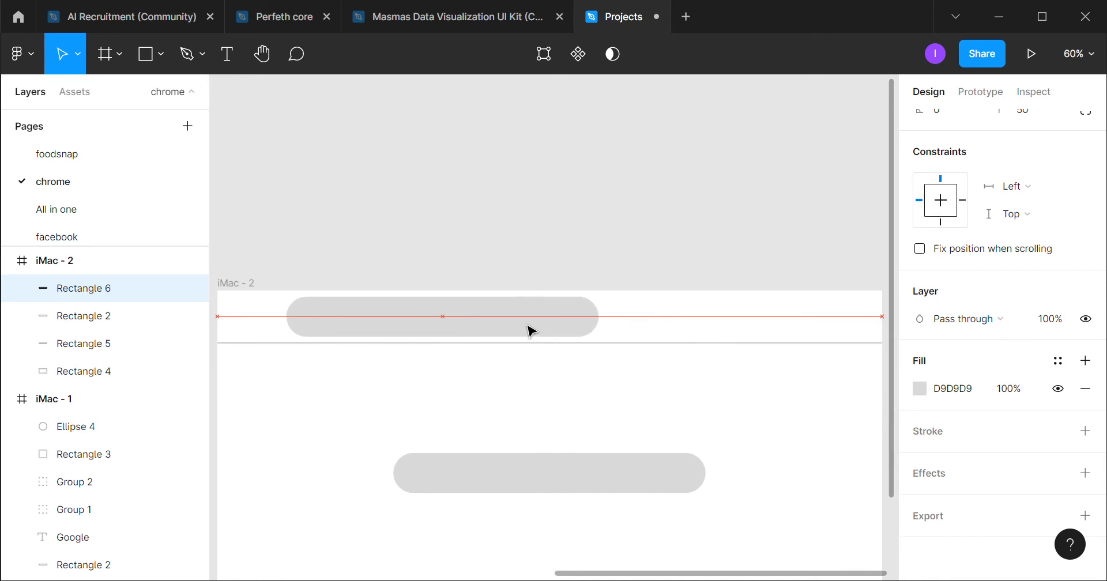
pyautogui.moveTo(579, 316); pyautogui.dragTo(692, 316)
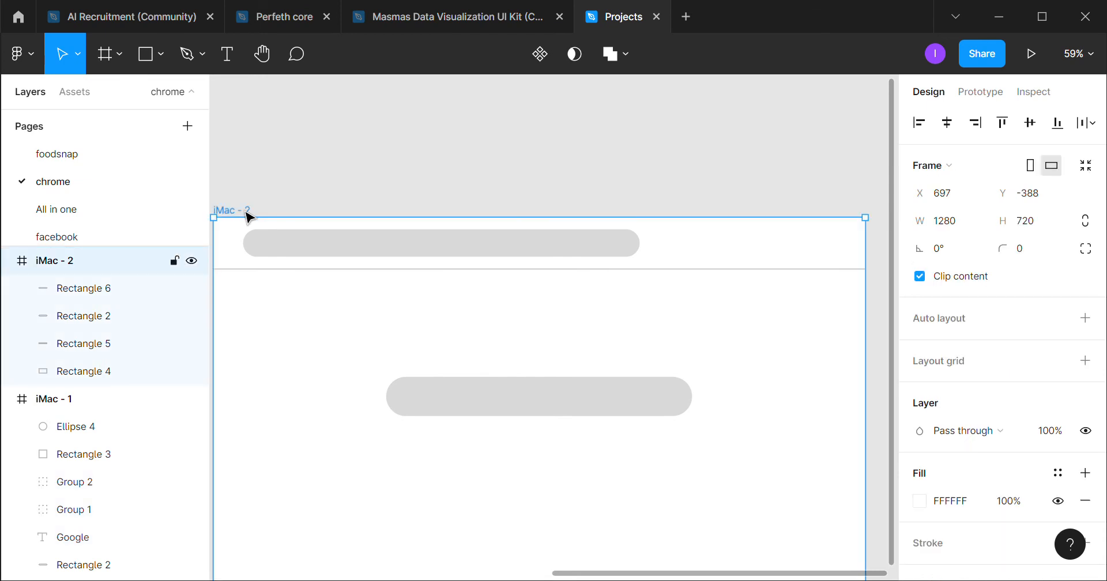
# Paste the Google logo and app icon circles into iMac - 2 and lighten the logo's font weight
pyautogui.press('ctrl+v')
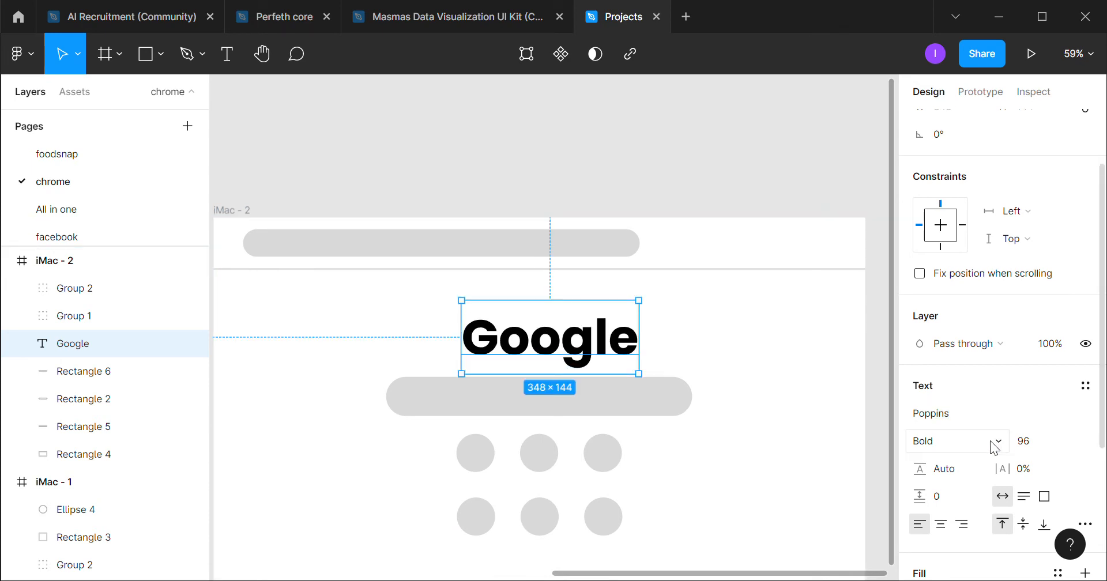
pyautogui.click(957, 441)
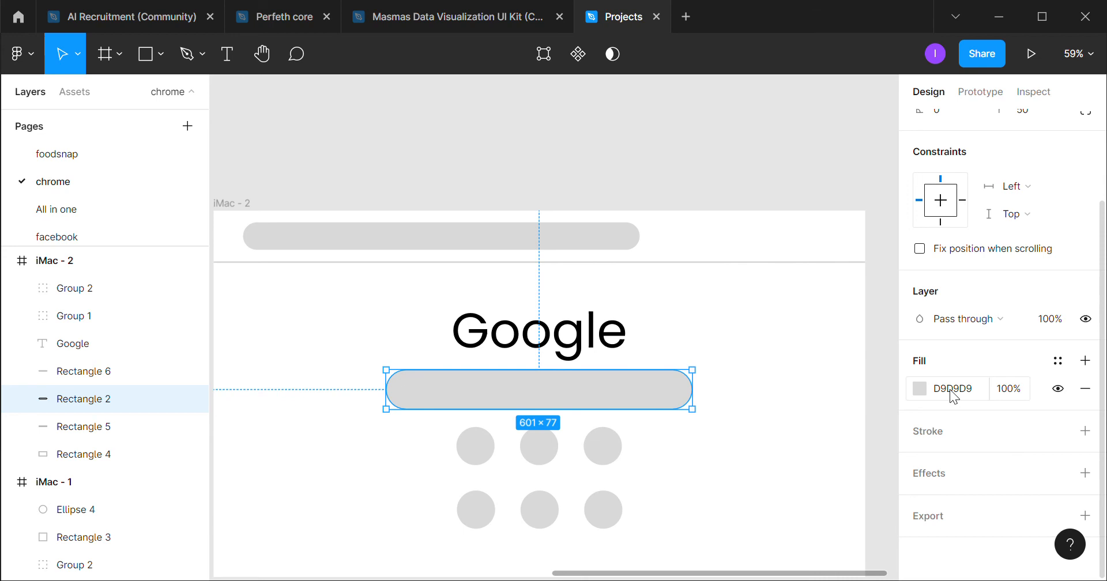
# Make the search bar white (FFFFFF) with a 0.4 outside stroke
pyautogui.click(919, 389)
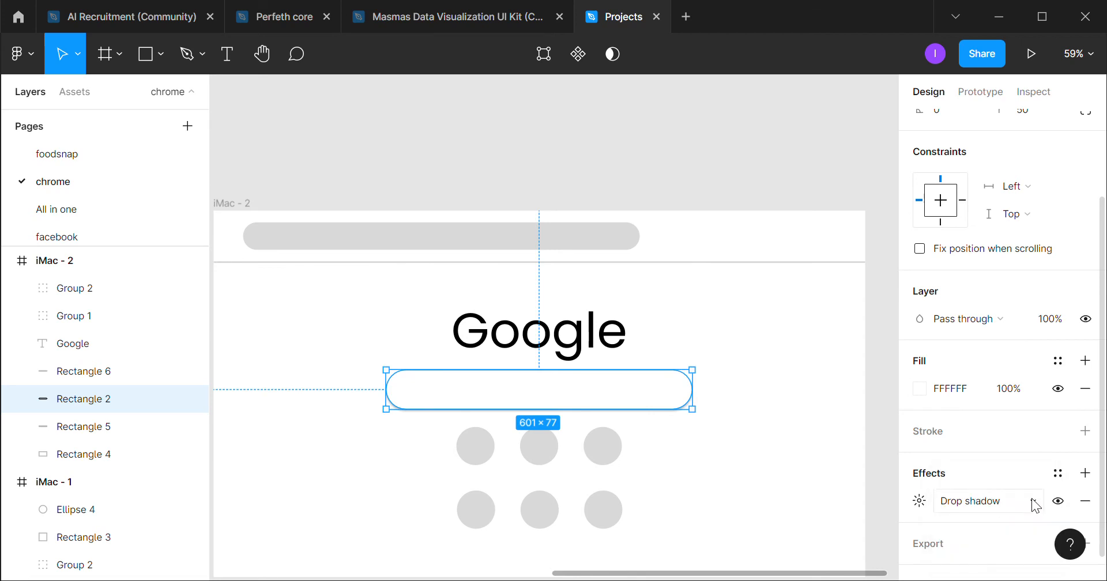
pyautogui.click(1086, 432)
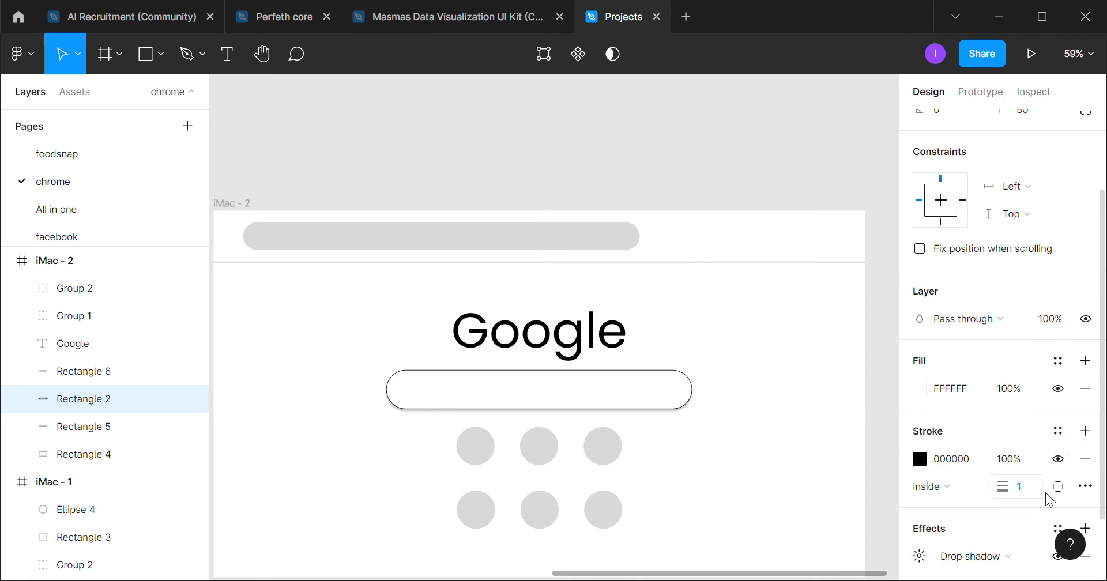
pyautogui.click(930, 487)
pyautogui.write('0.4')
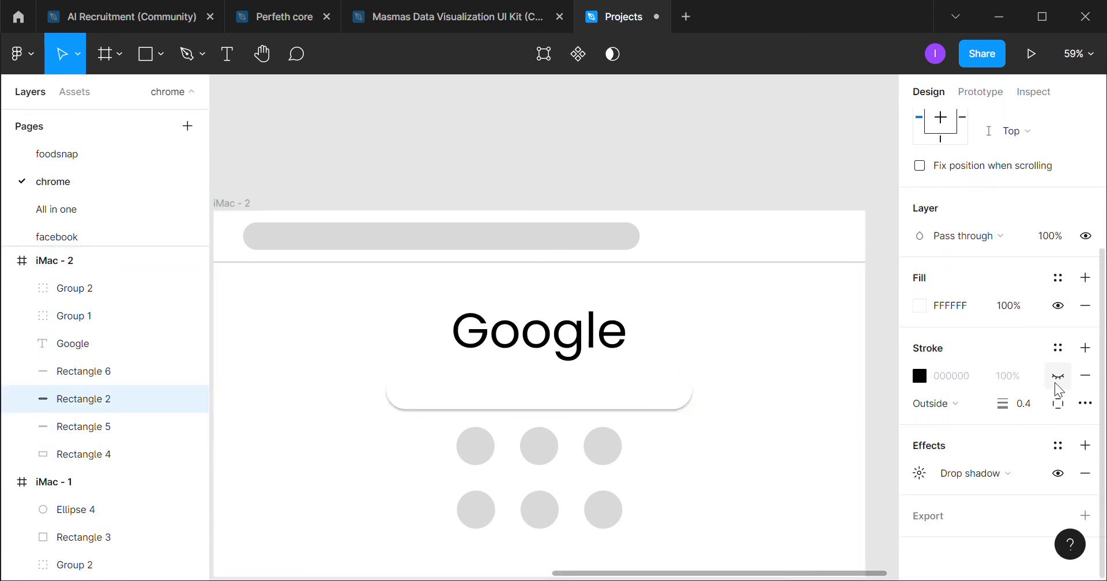
pyautogui.click(1058, 375)
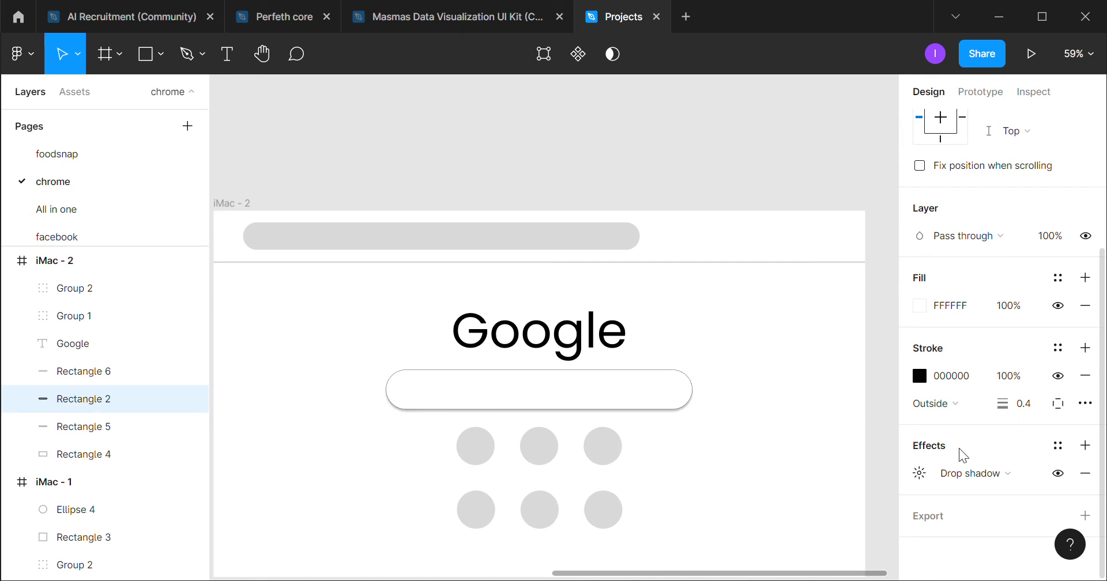
# Give the search bar a soft drop shadow and hide its stroke
pyautogui.click(974, 473)
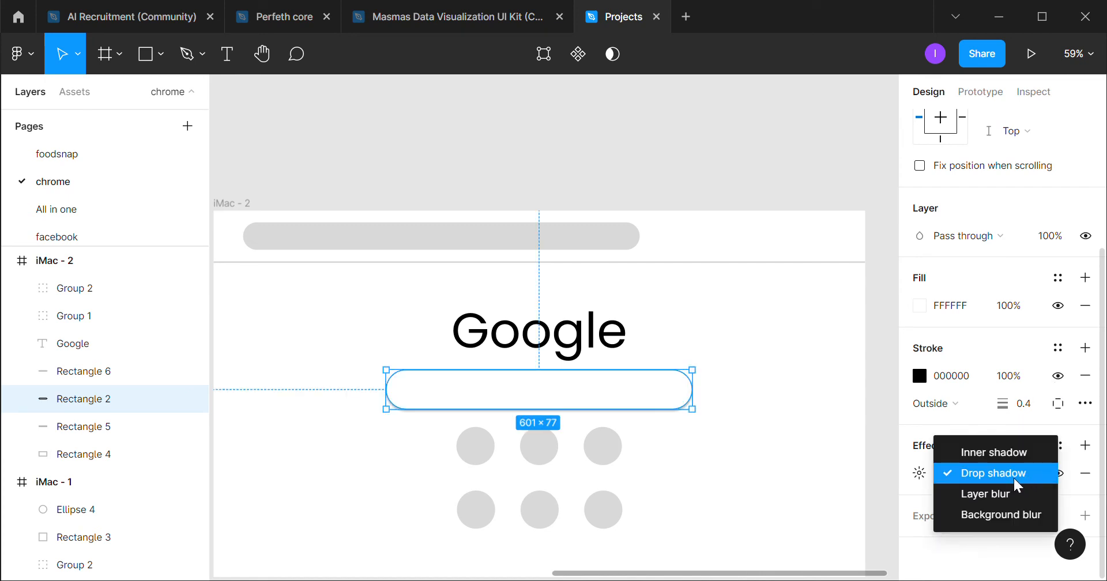
pyautogui.click(996, 473)
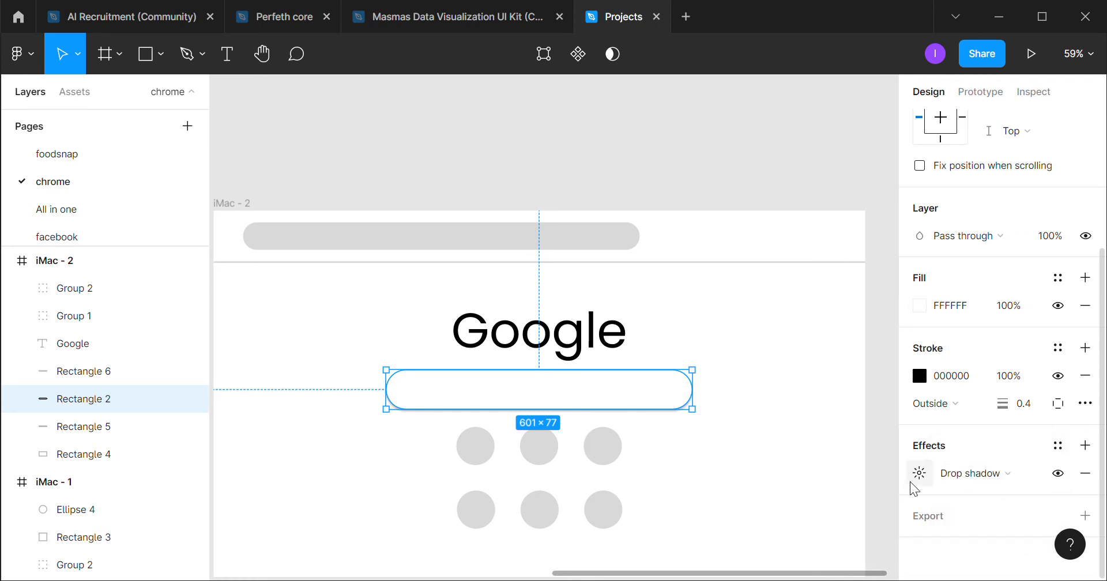
pyautogui.click(919, 473)
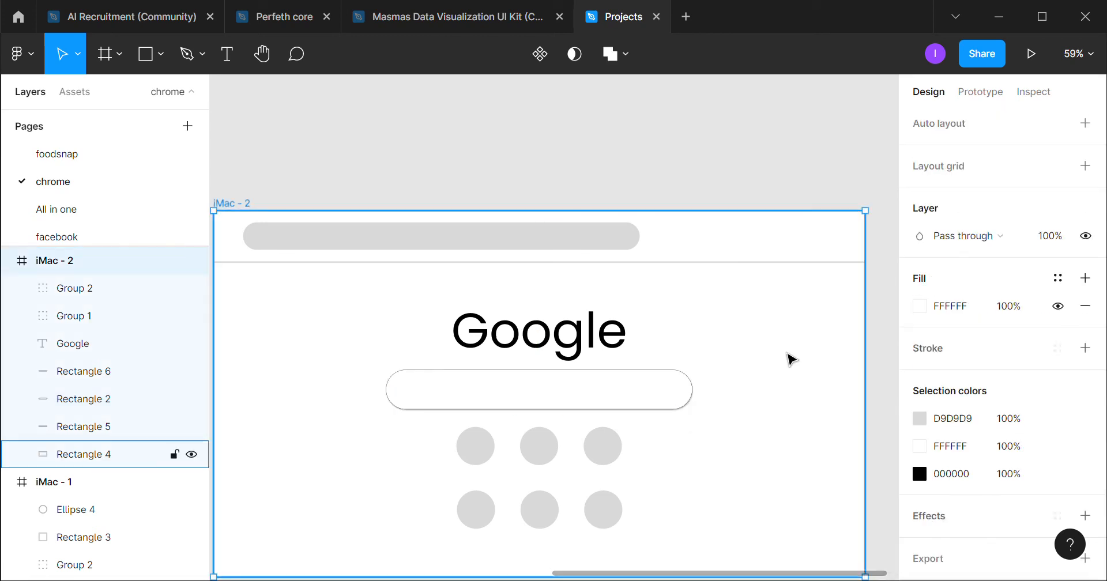
pyautogui.moveTo(749, 344)
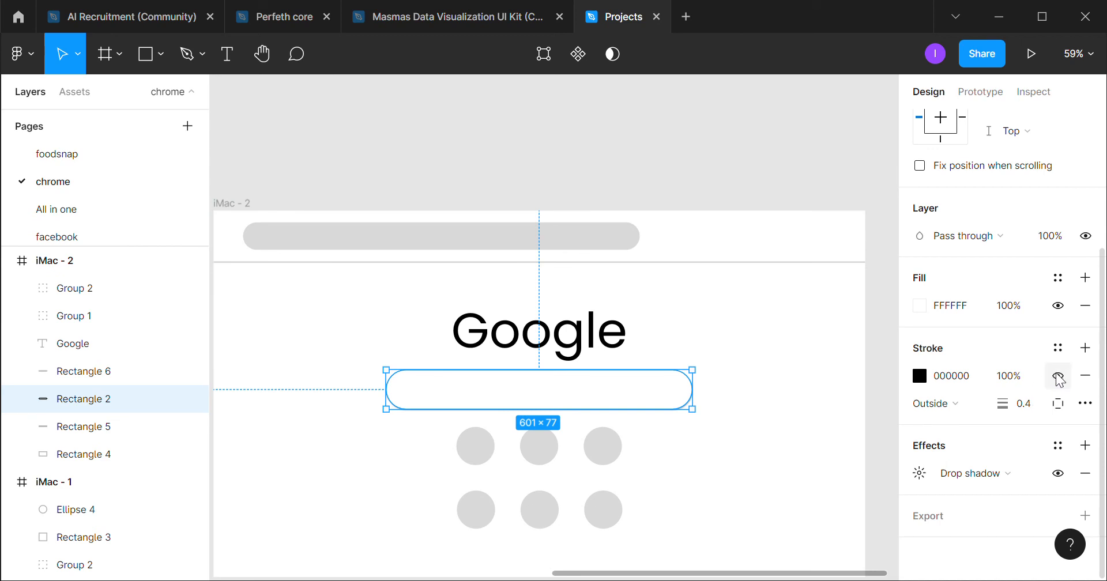
pyautogui.click(1059, 375)
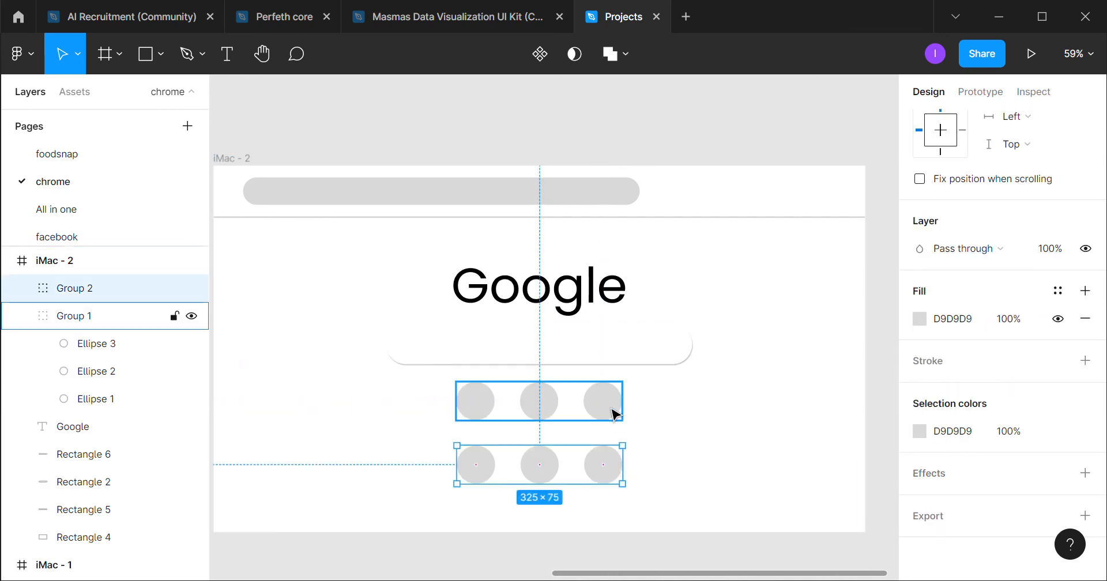
# Paste a copy of the shadowed search bar and shrink it to a small pill between the circle rows
pyautogui.press('ctrl+v')
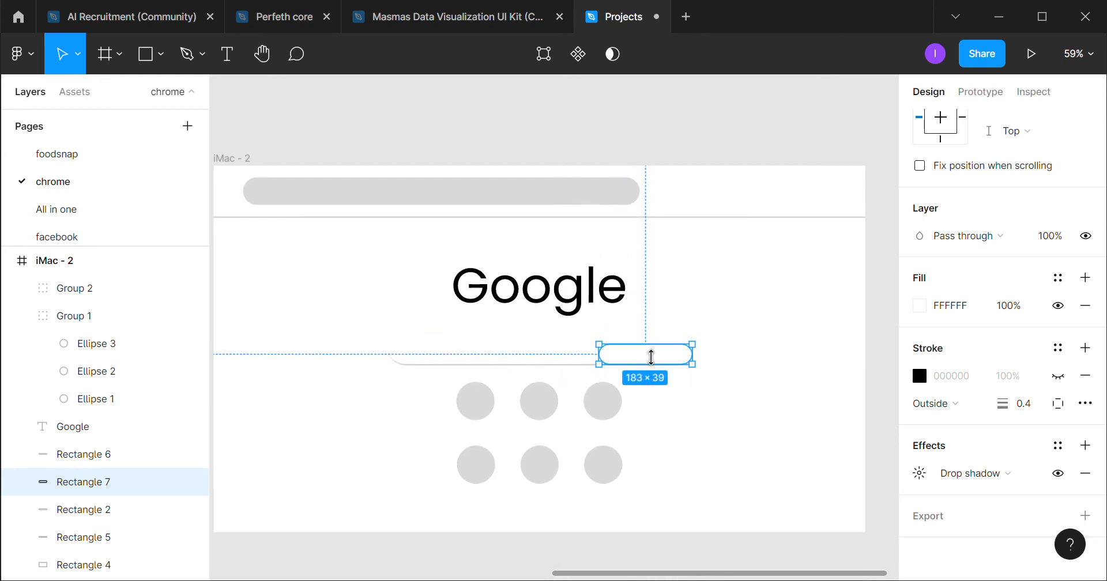
pyautogui.moveTo(643, 354); pyautogui.dragTo(602, 431)
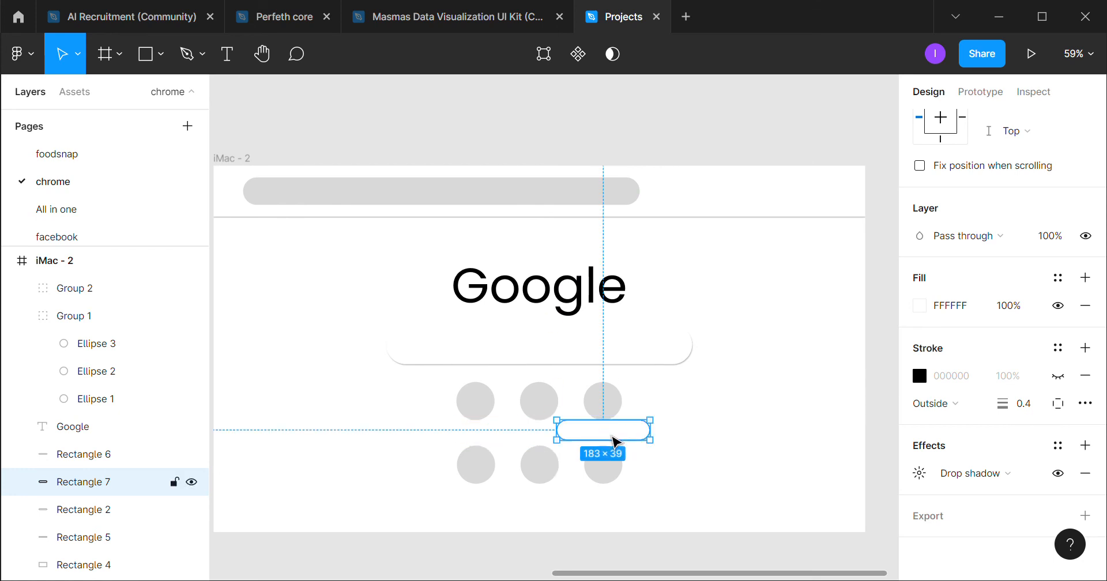
pyautogui.moveTo(659, 431); pyautogui.dragTo(620, 432)
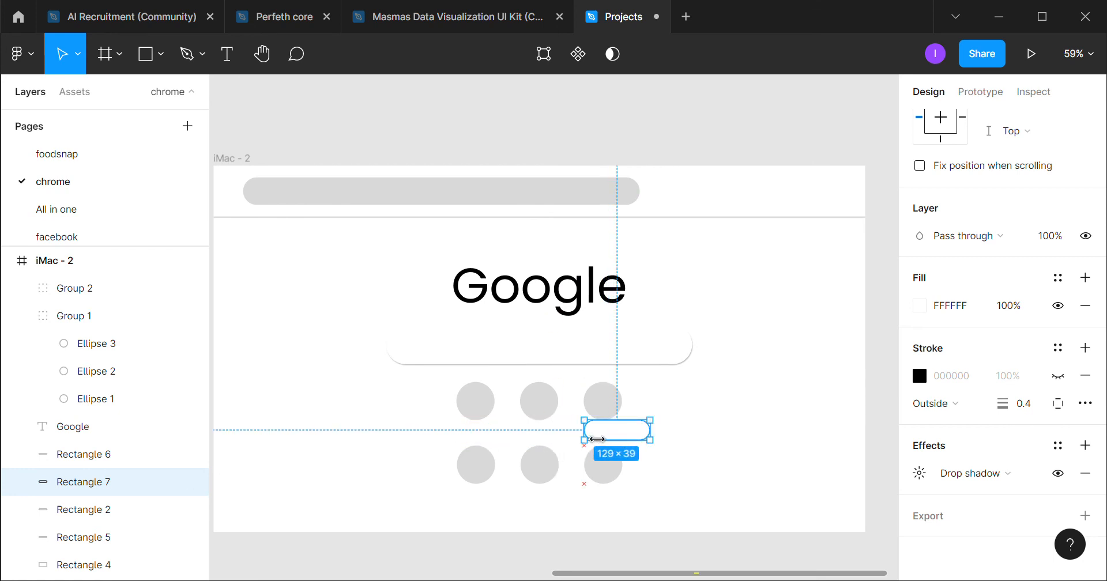
pyautogui.moveTo(616, 430); pyautogui.dragTo(595, 430)
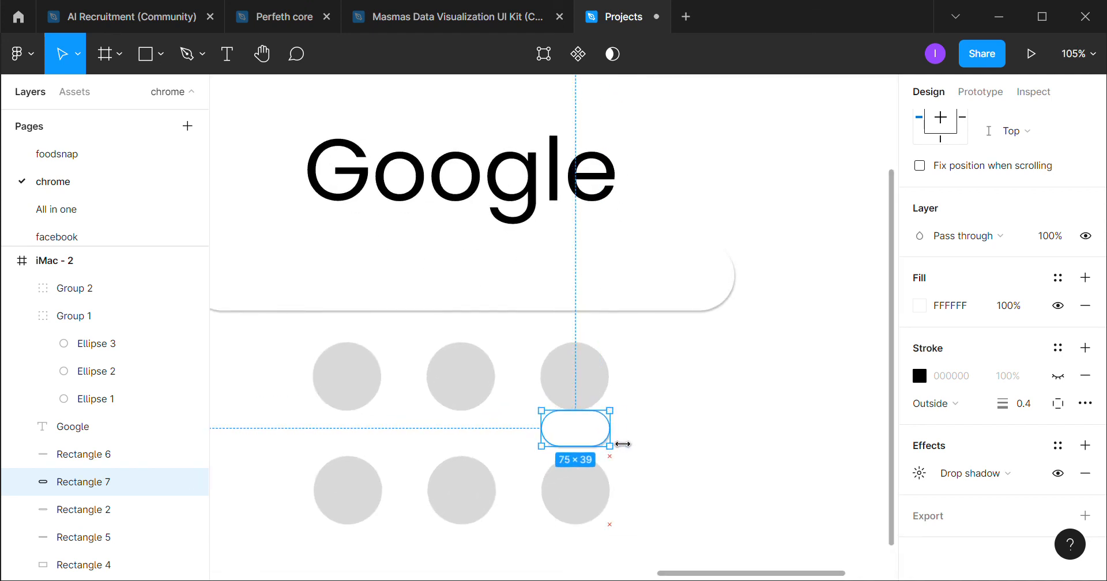
pyautogui.moveTo(612, 427); pyautogui.dragTo(605, 438)
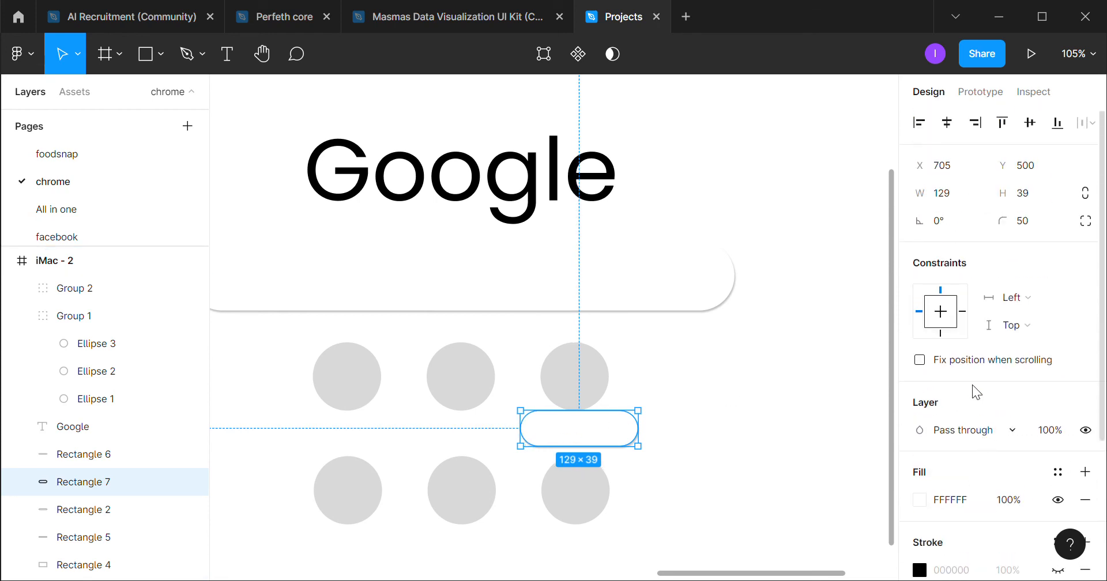
# Set the small pill's width to 120 and hide its stroke
pyautogui.click(946, 193)
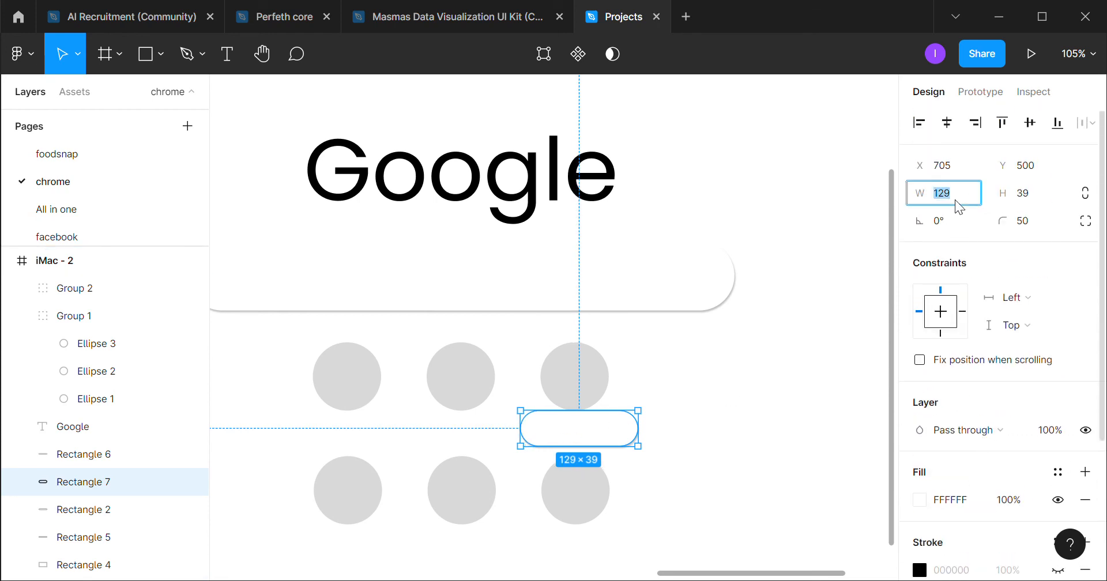
pyautogui.write('120')
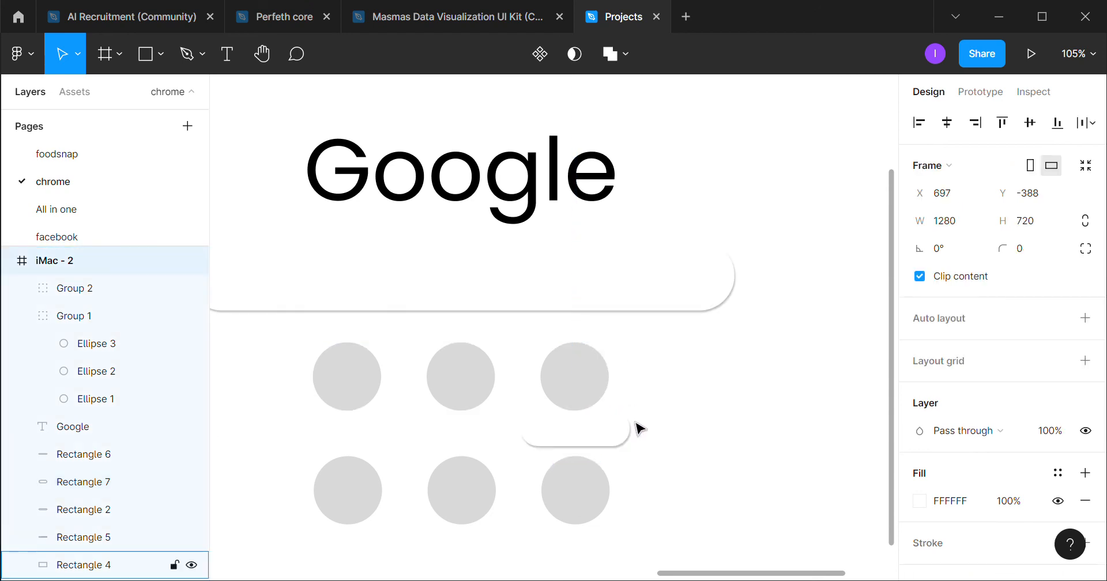
pyautogui.click(574, 428)
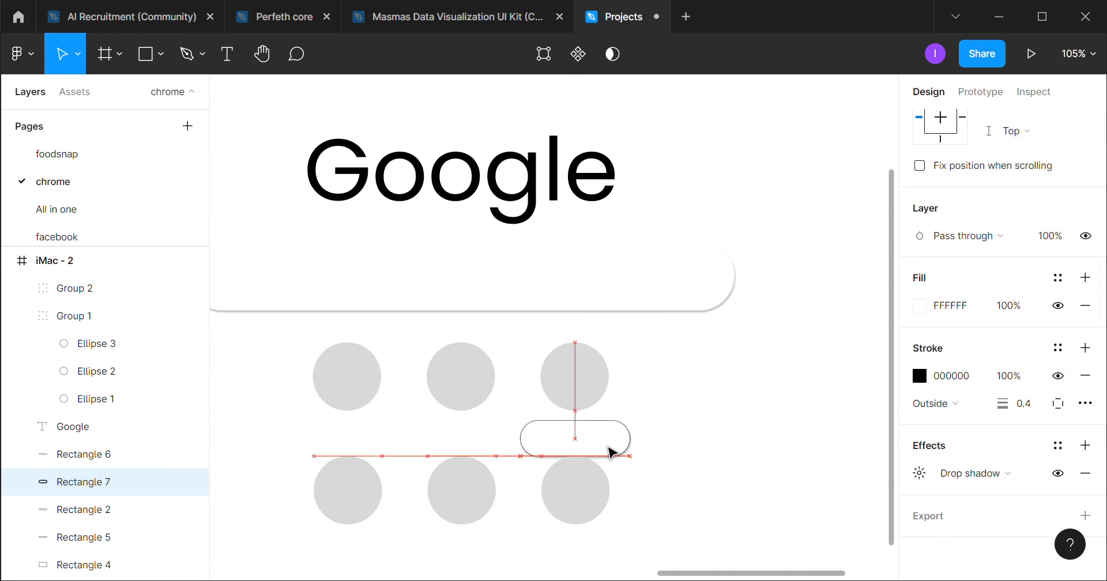
pyautogui.click(575, 436)
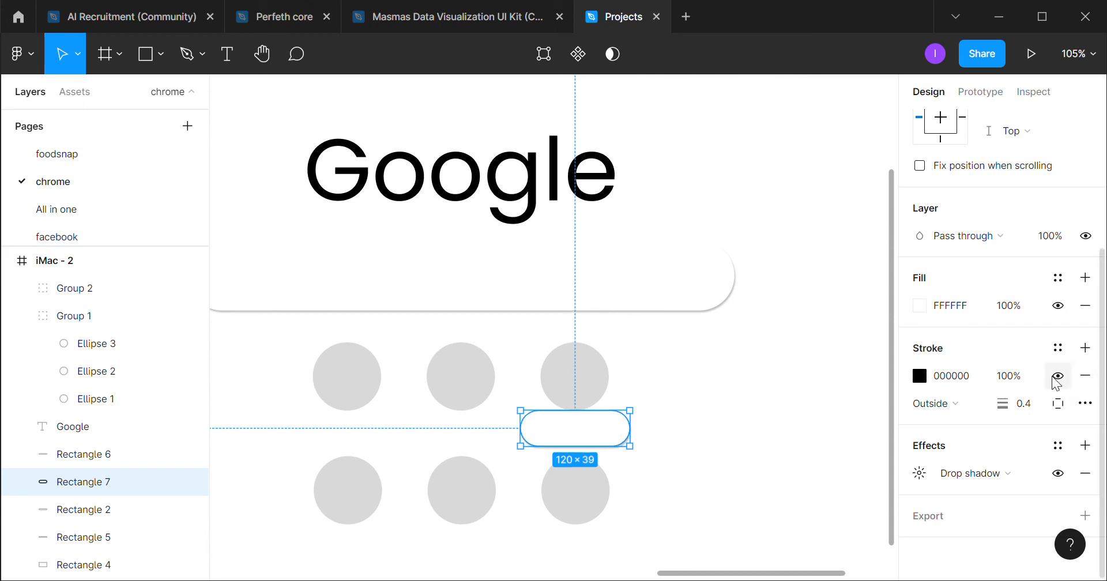
pyautogui.click(1057, 375)
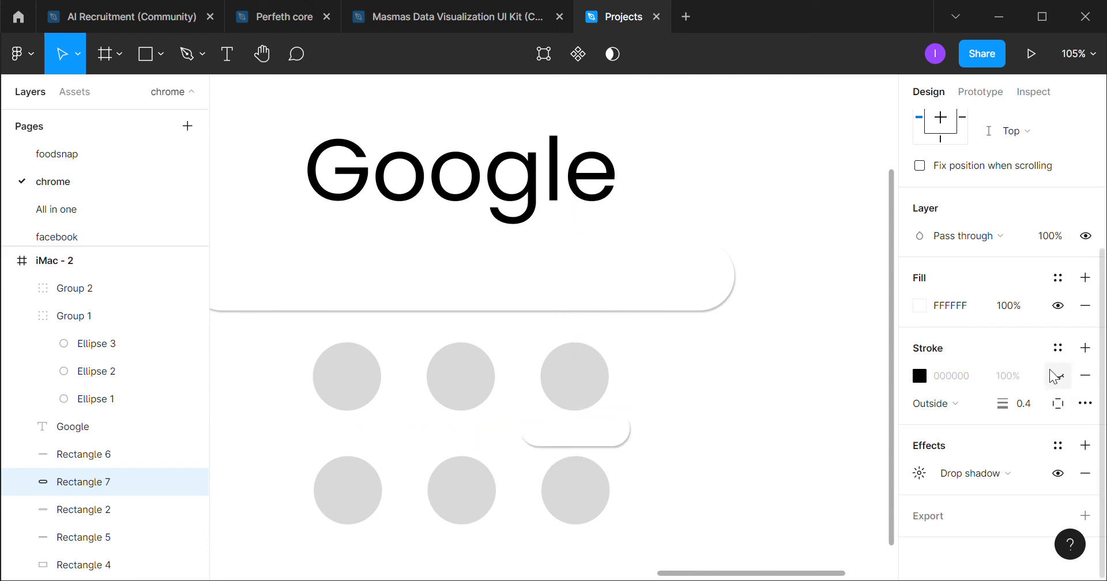